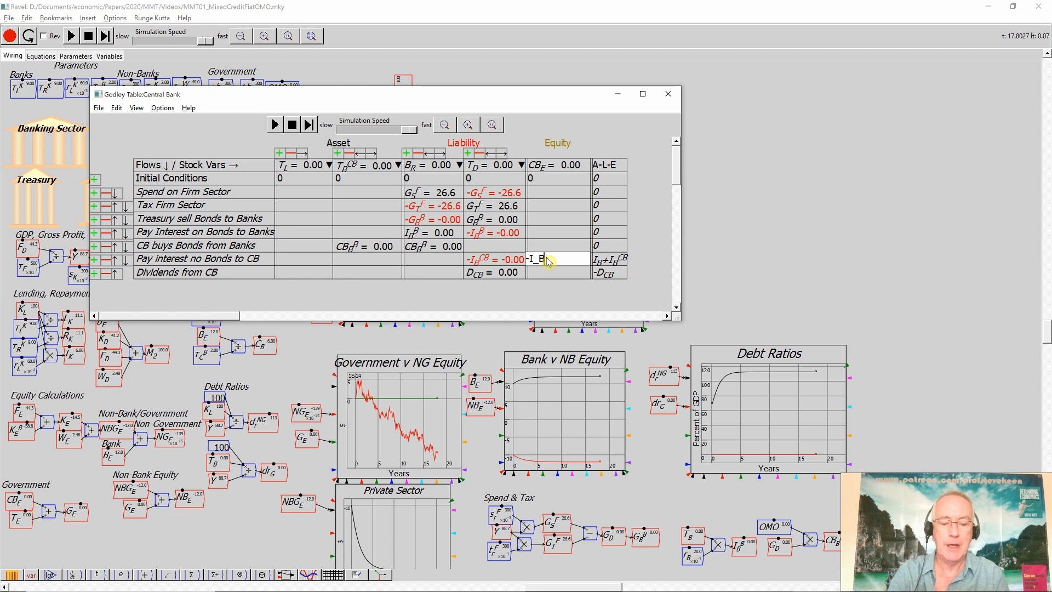
Step: Type the ^CB superscript to enter I_B^CB in the Central Bank equity column
{"action": "type", "text": "^CB"}
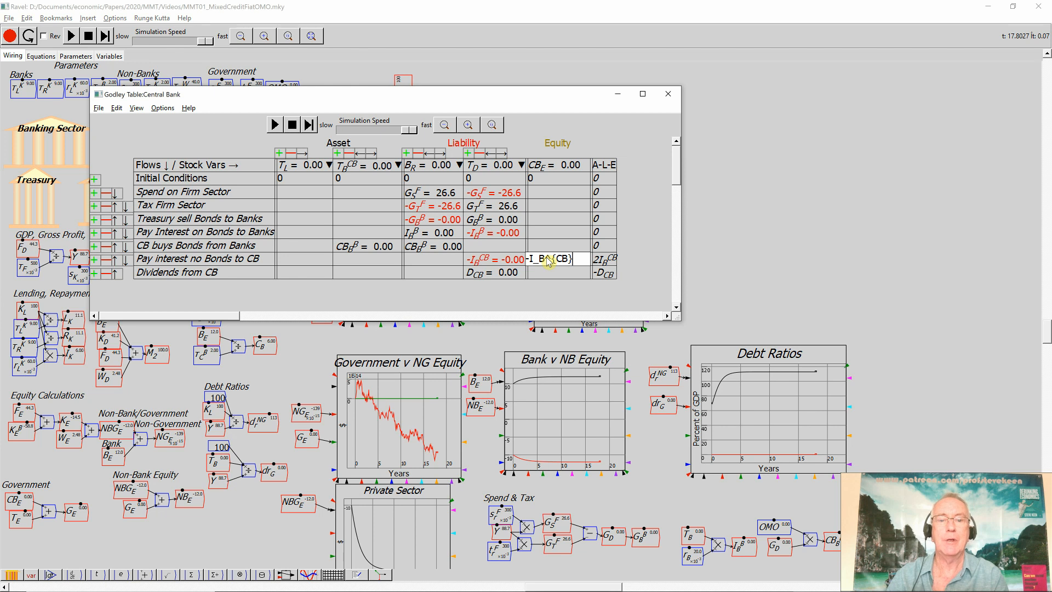
{"action": "mouse_move", "coordinate": [537, 268]}
{"action": "type", "text": "-D_CB"}
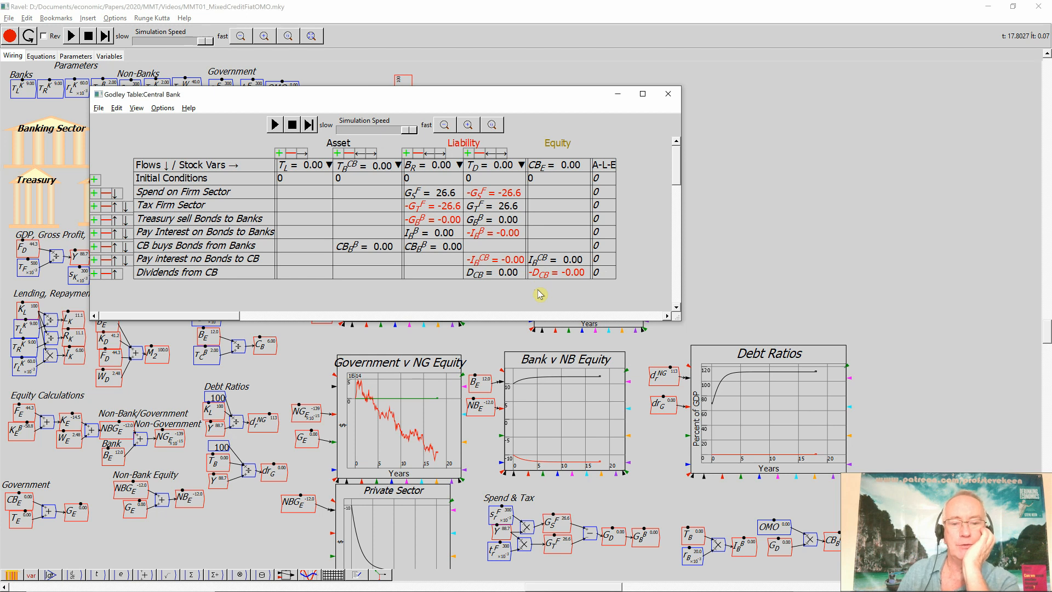
{"action": "mouse_move", "coordinate": [610, 293]}
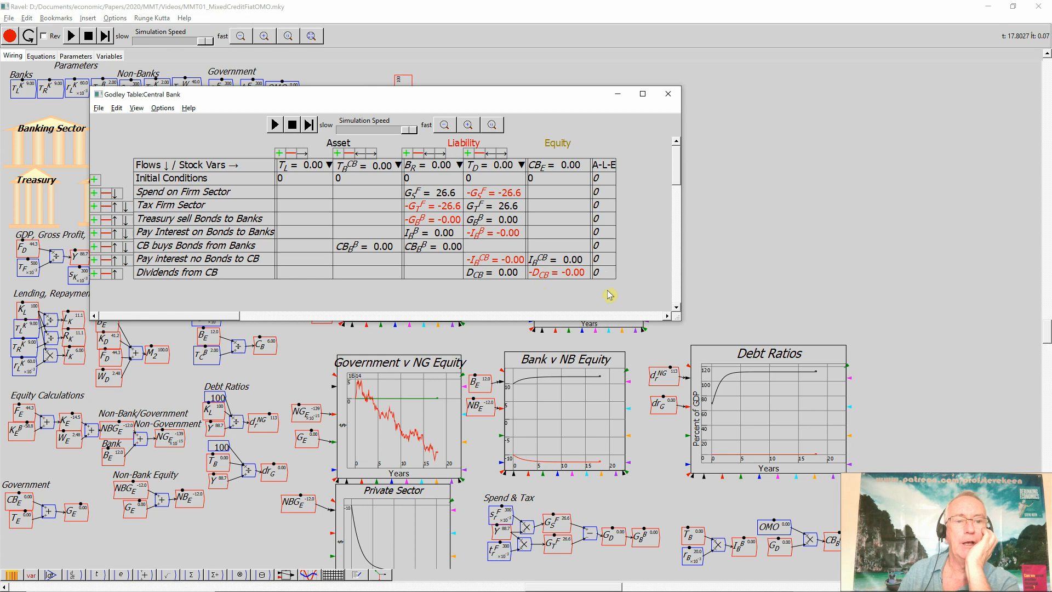
{"action": "mouse_move", "coordinate": [496, 101]}
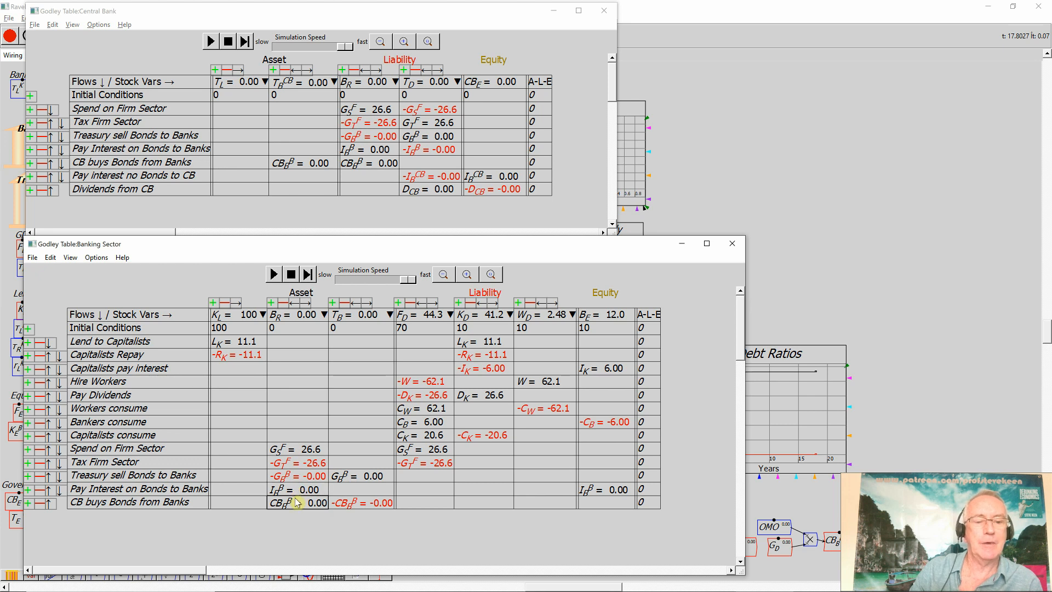
{"action": "mouse_move", "coordinate": [287, 492]}
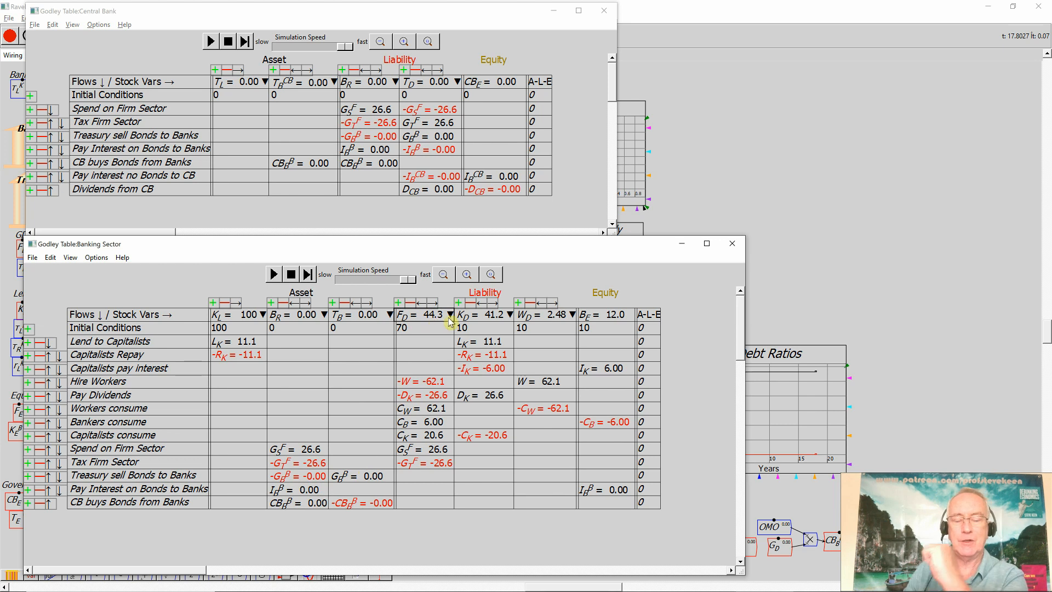
{"action": "mouse_move", "coordinate": [451, 315]}
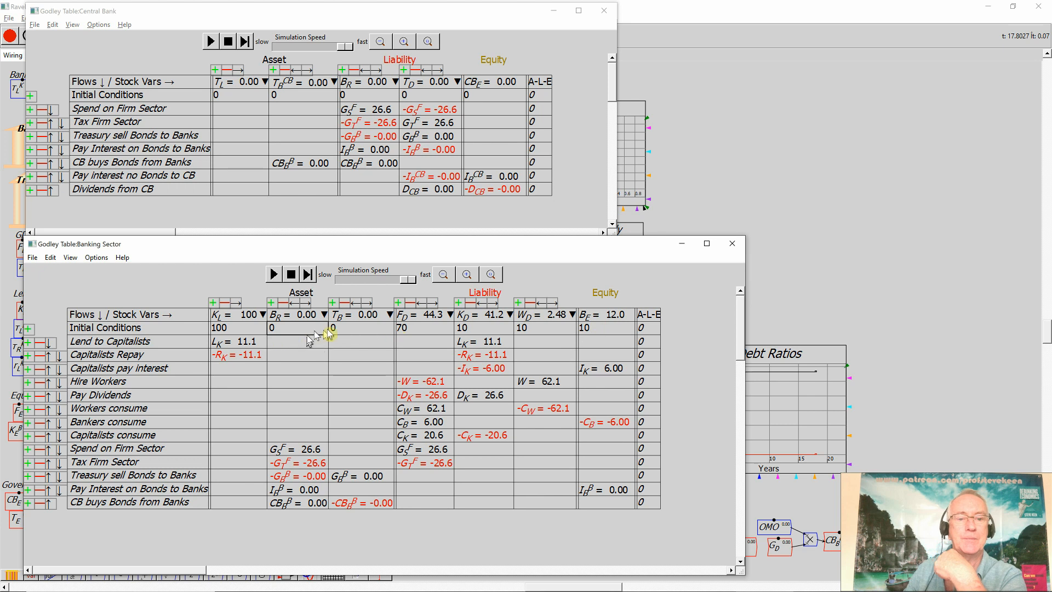
{"action": "left_click", "coordinate": [290, 274]}
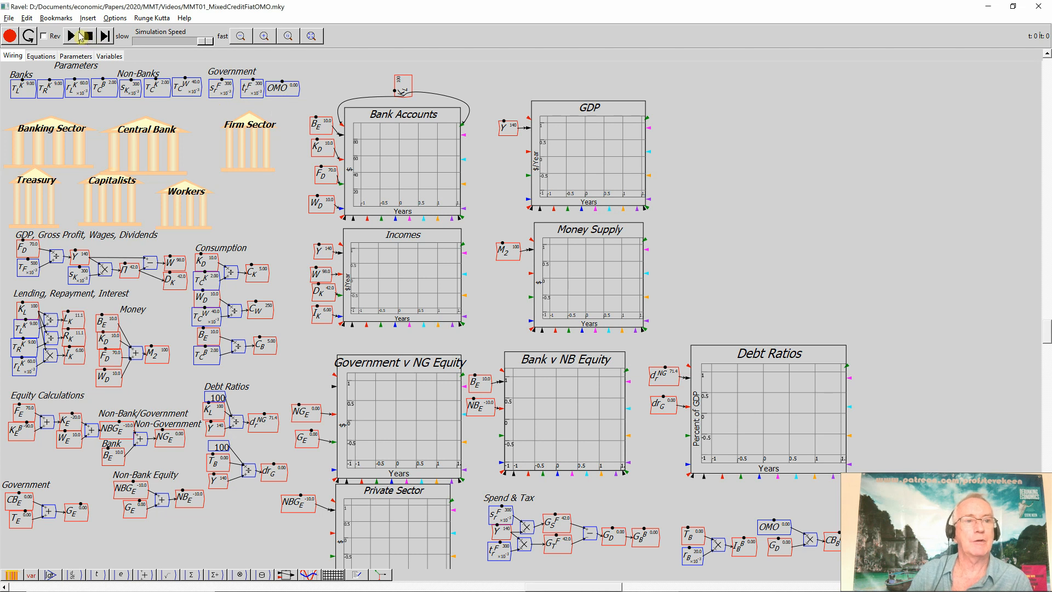
{"action": "mouse_move", "coordinate": [74, 36]}
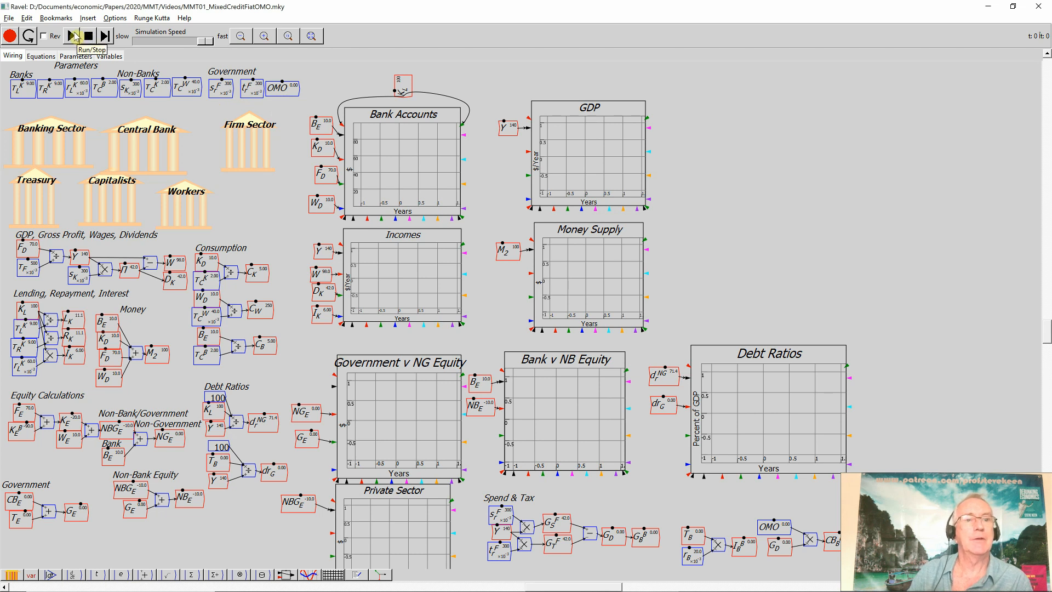
Step: Start the simulation and let it run to about sixteen years
{"action": "left_click", "coordinate": [72, 35]}
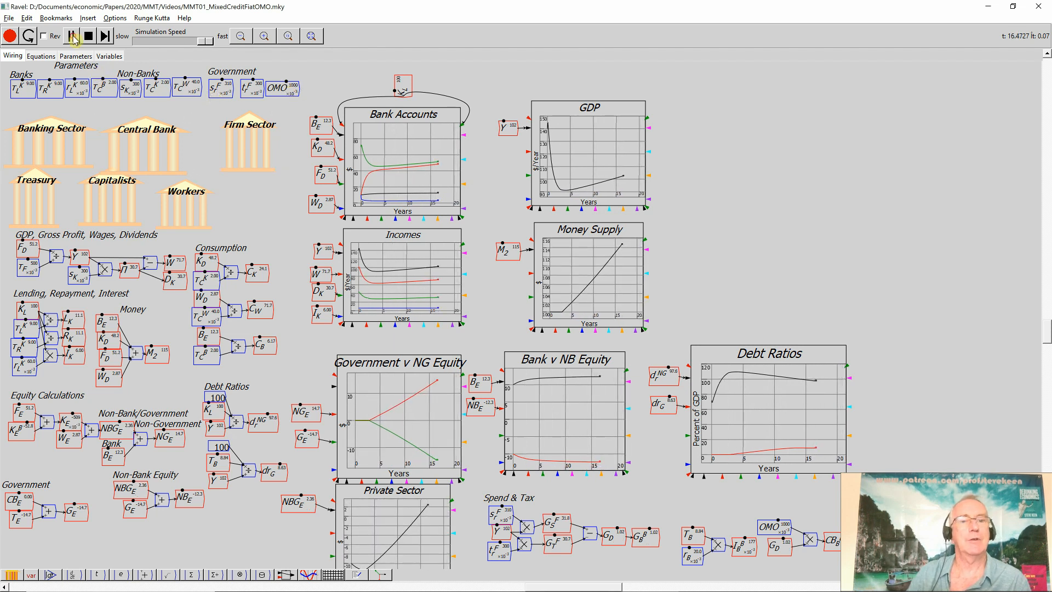
Step: Pause the simulation at roughly 16.7 years
{"action": "left_click", "coordinate": [72, 36]}
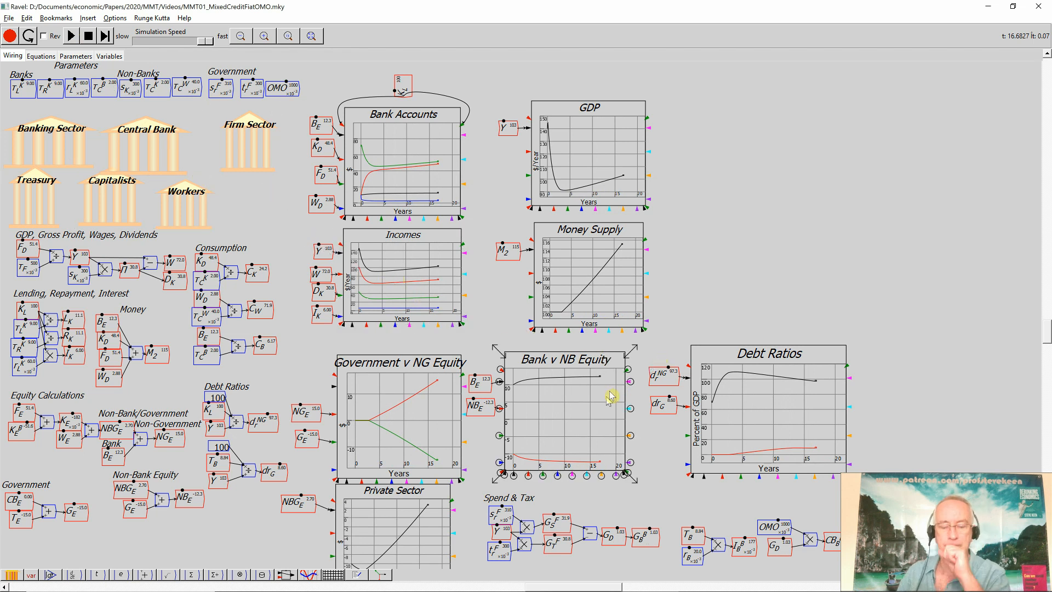
{"action": "mouse_move", "coordinate": [586, 449]}
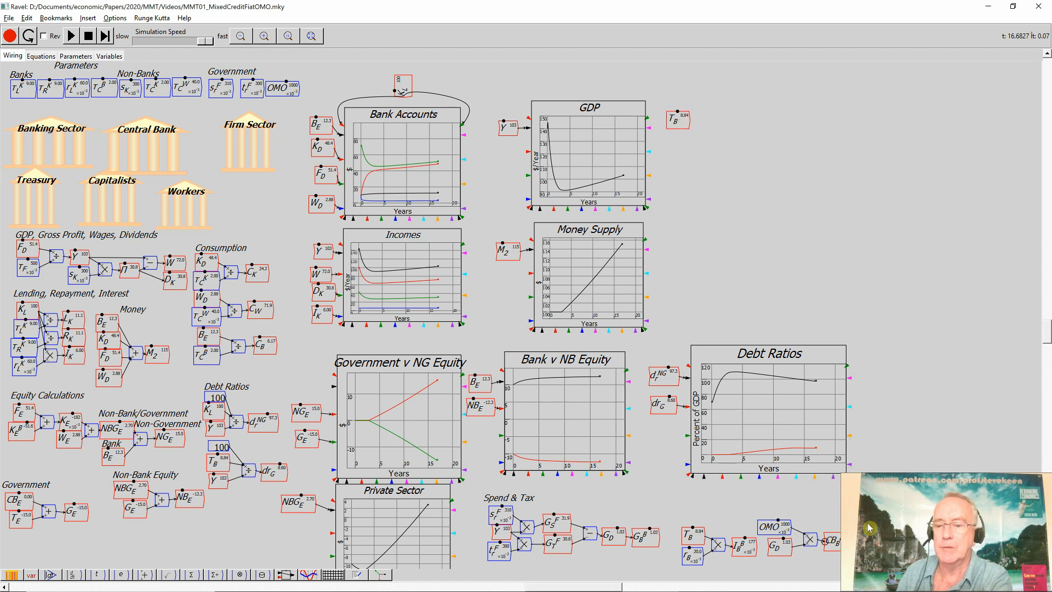
{"action": "mouse_move", "coordinate": [902, 481]}
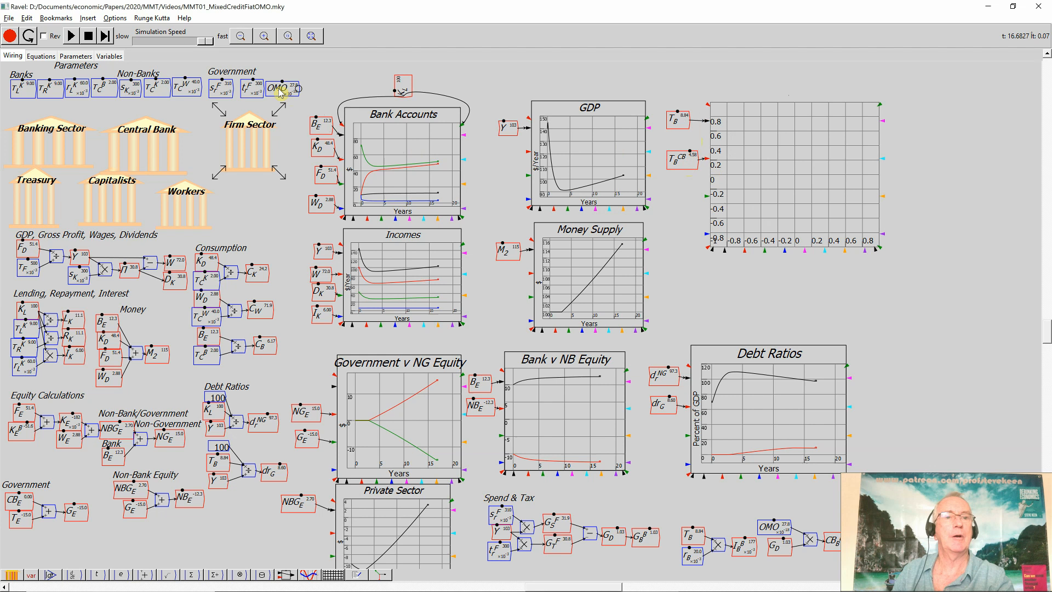
Step: Open the OMO parameter's Edit dialog, review its settings and confirm with OK
{"action": "right_click", "coordinate": [275, 88]}
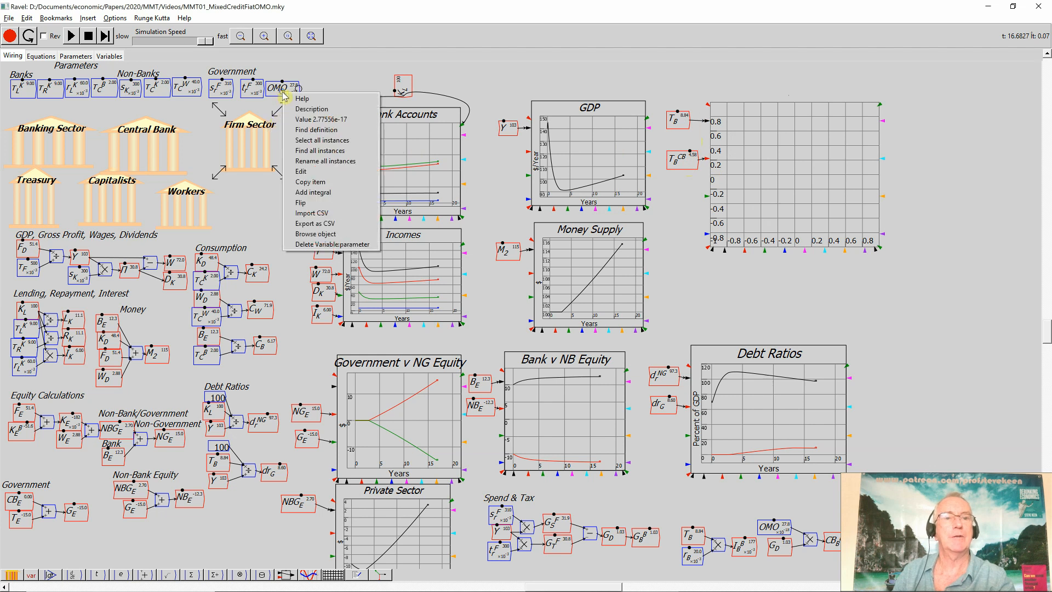
{"action": "left_click", "coordinate": [301, 171]}
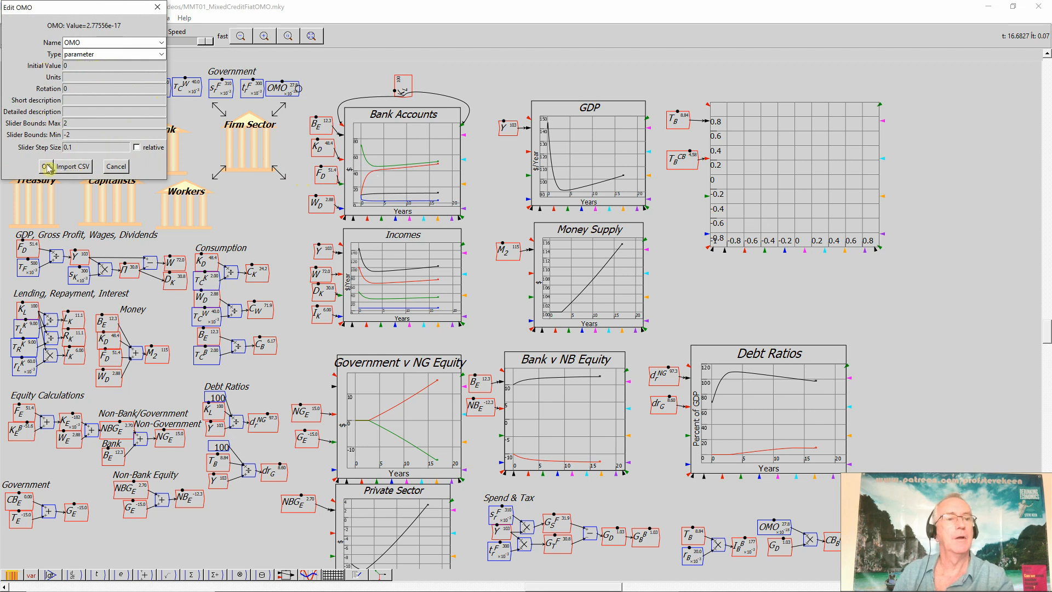
{"action": "left_click", "coordinate": [47, 167]}
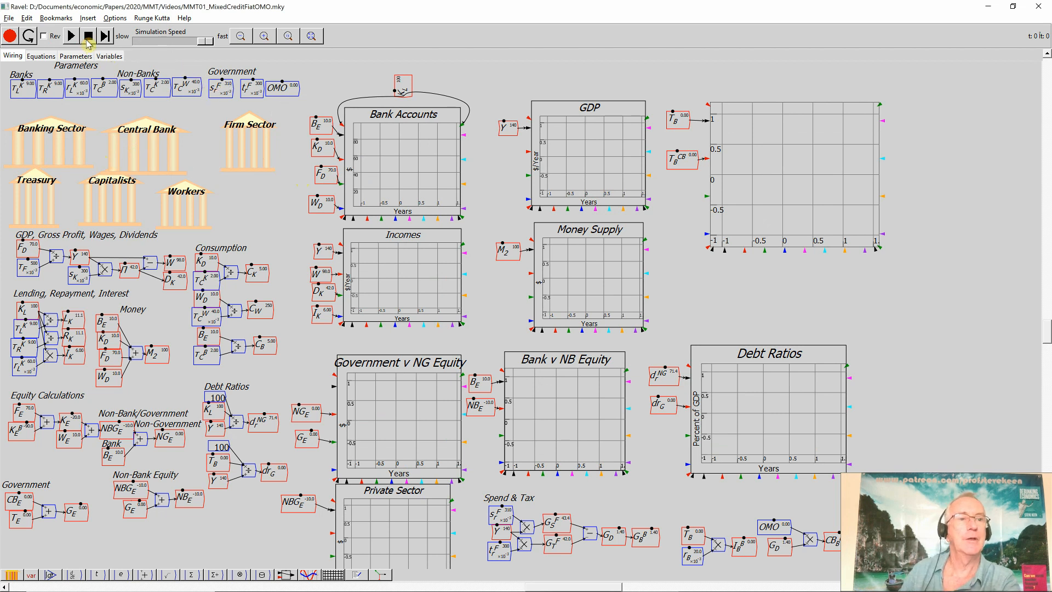
Step: Run the model with OMO at 1.4 to about 34 years
{"action": "left_click", "coordinate": [71, 36]}
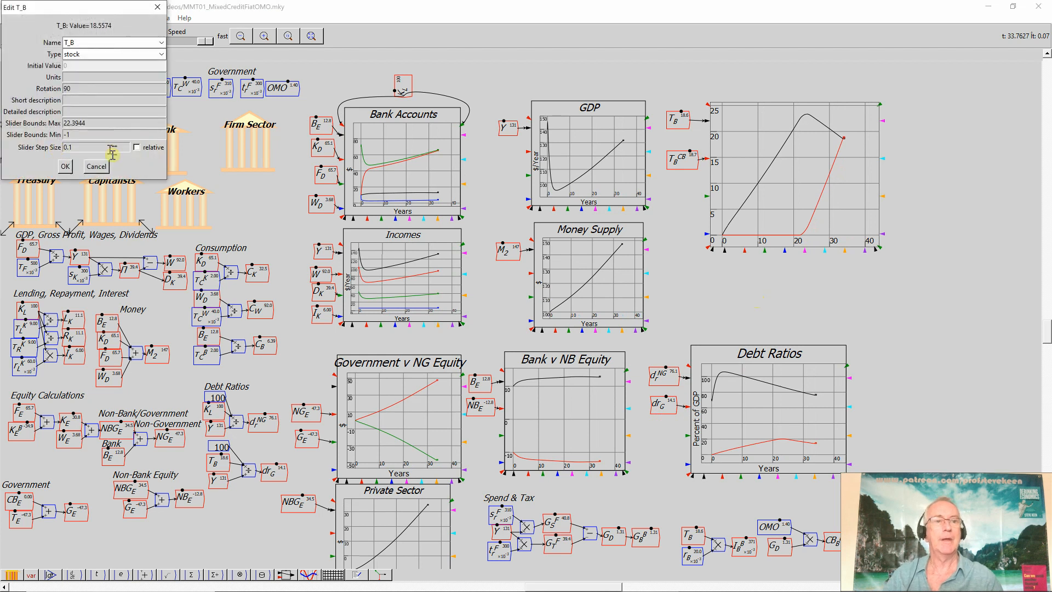
Step: Cancel the T_B stock's Edit dialog without changes
{"action": "left_click", "coordinate": [96, 165]}
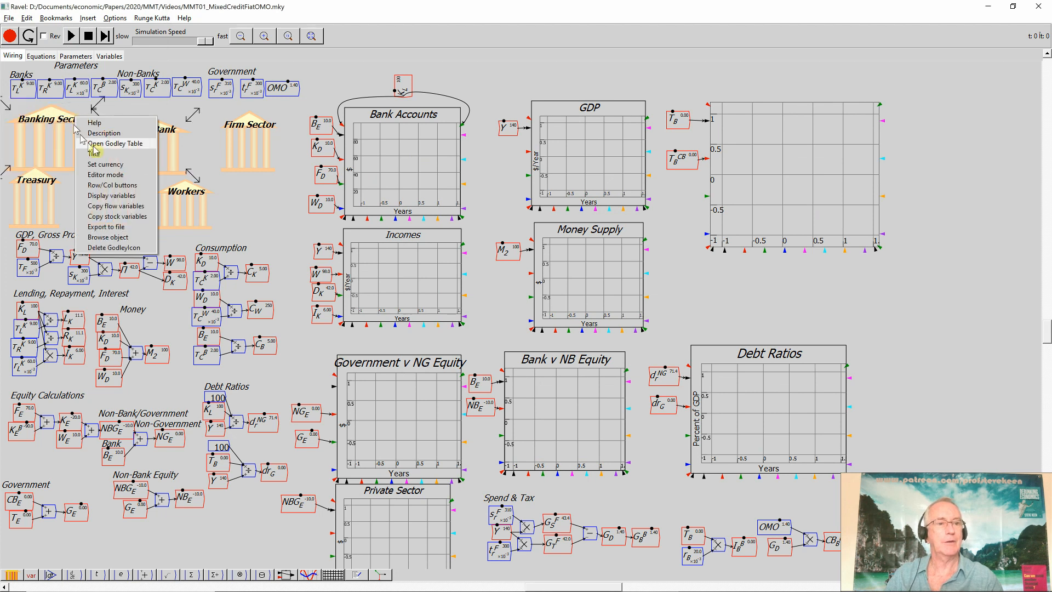
Step: Open the Banking Sector Godley table, inspect its rows including bond purchases, and close it
{"action": "left_click", "coordinate": [114, 143]}
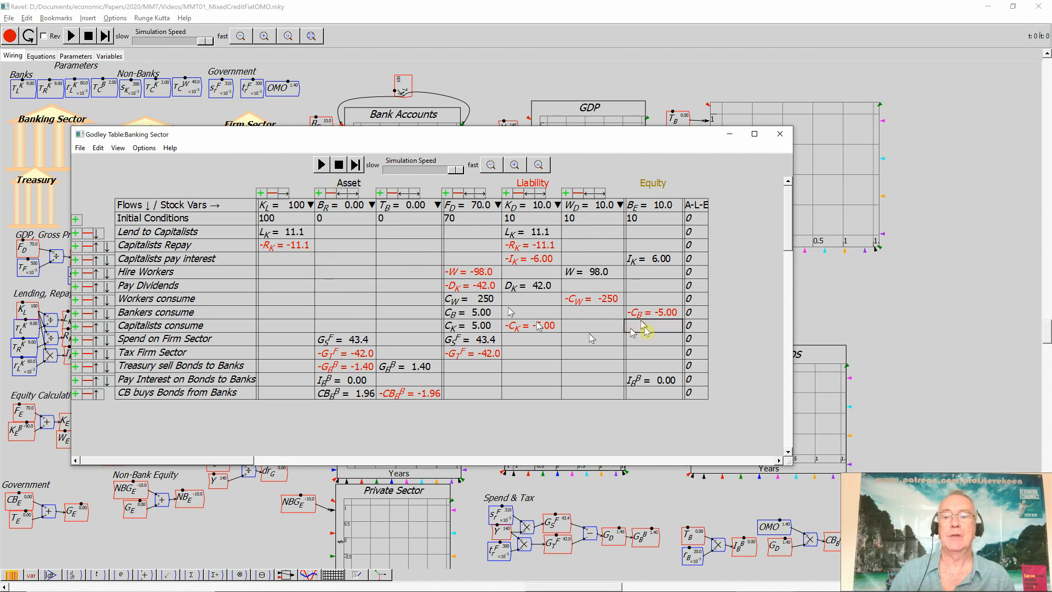
{"action": "left_click", "coordinate": [779, 134]}
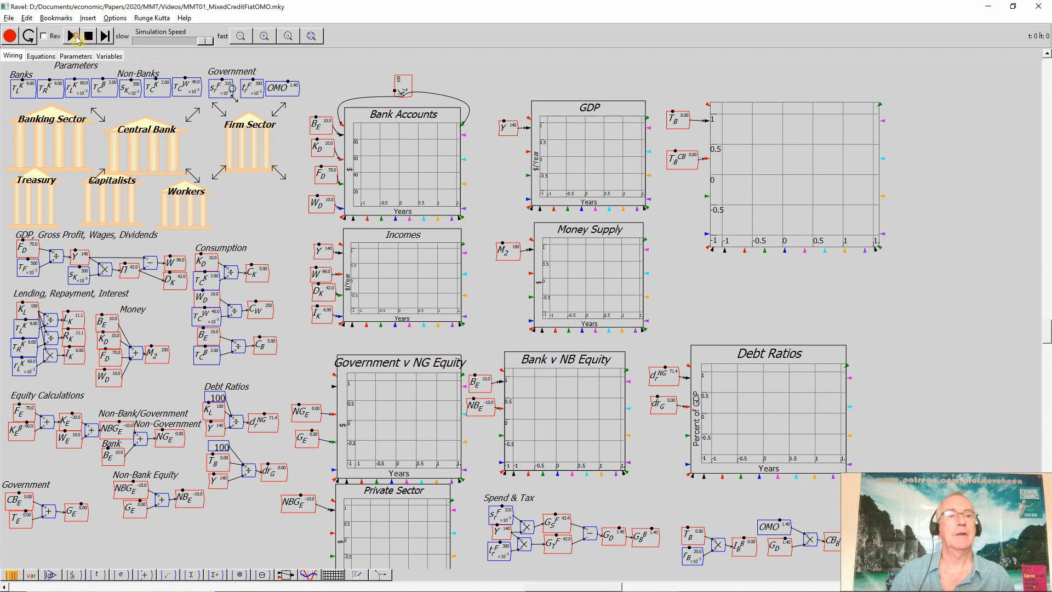
Step: Run the simulation, pausing and resuming once, then pause near 21 years
{"action": "left_click", "coordinate": [73, 36]}
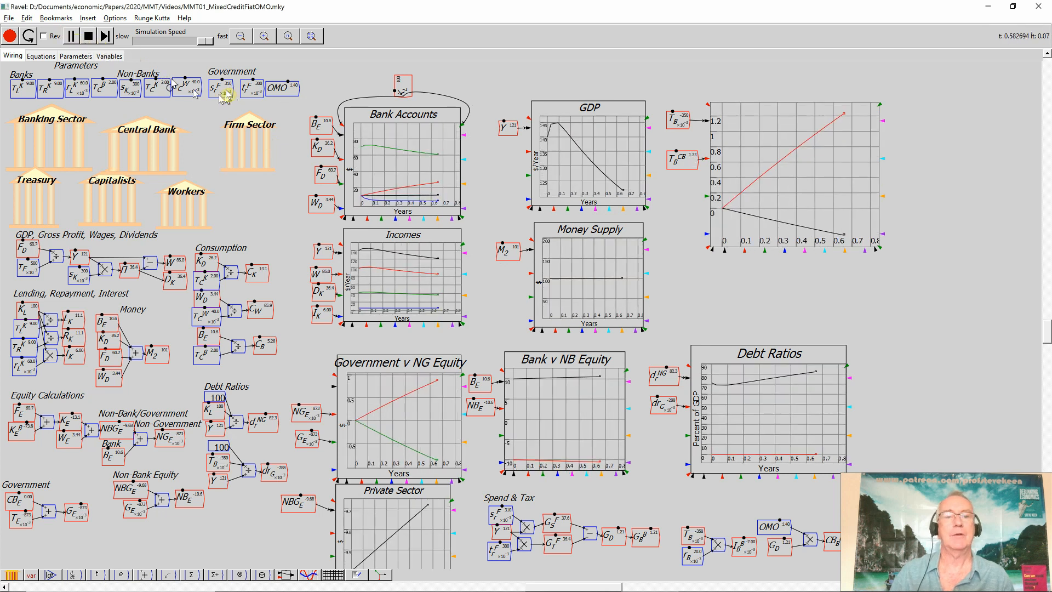
{"action": "left_click", "coordinate": [71, 36]}
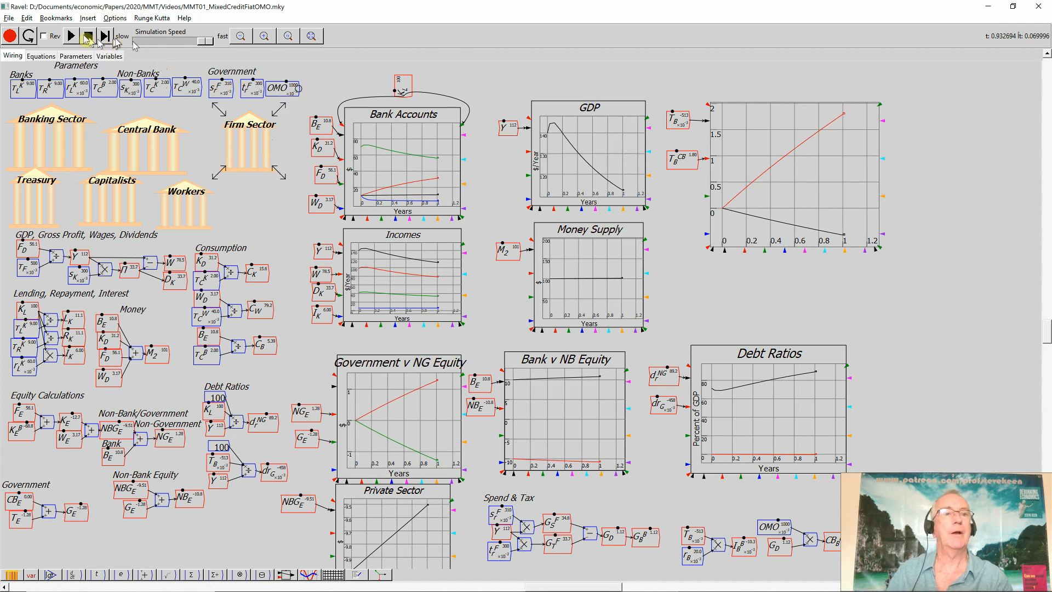
{"action": "left_click", "coordinate": [70, 35]}
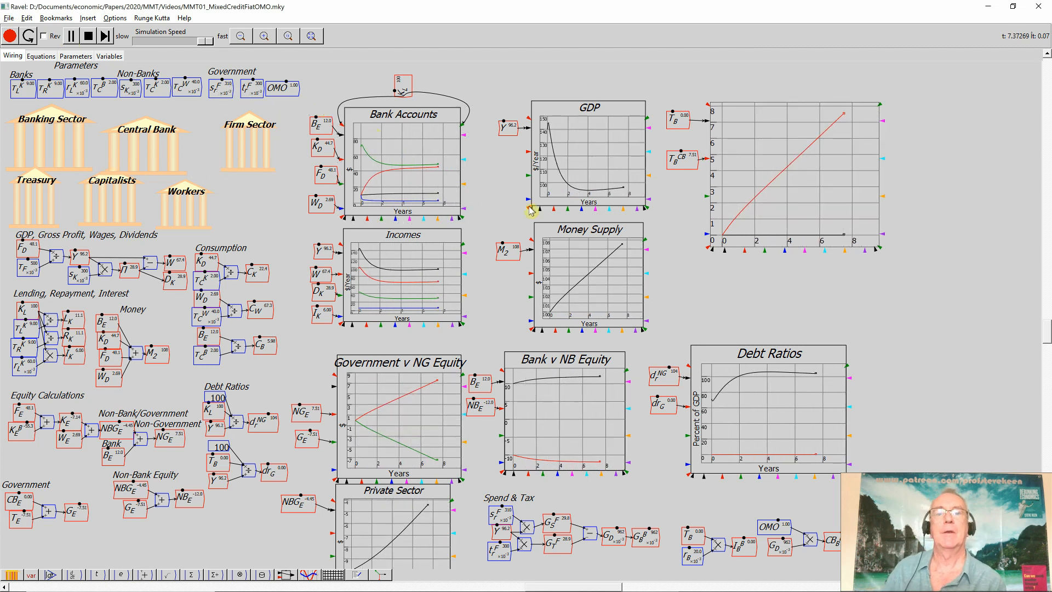
{"action": "mouse_move", "coordinate": [728, 320]}
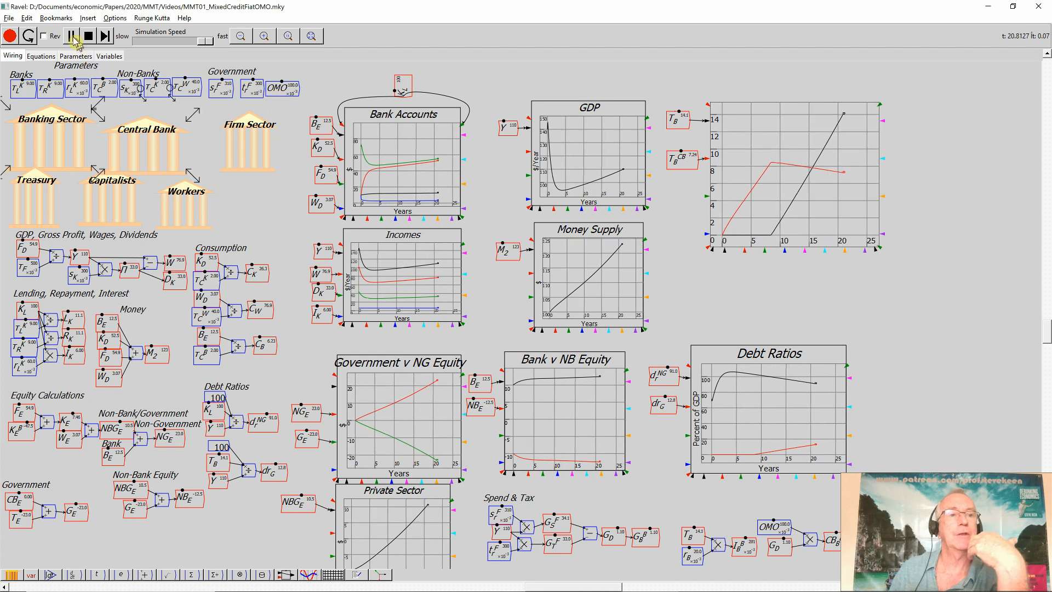
{"action": "left_click", "coordinate": [71, 35]}
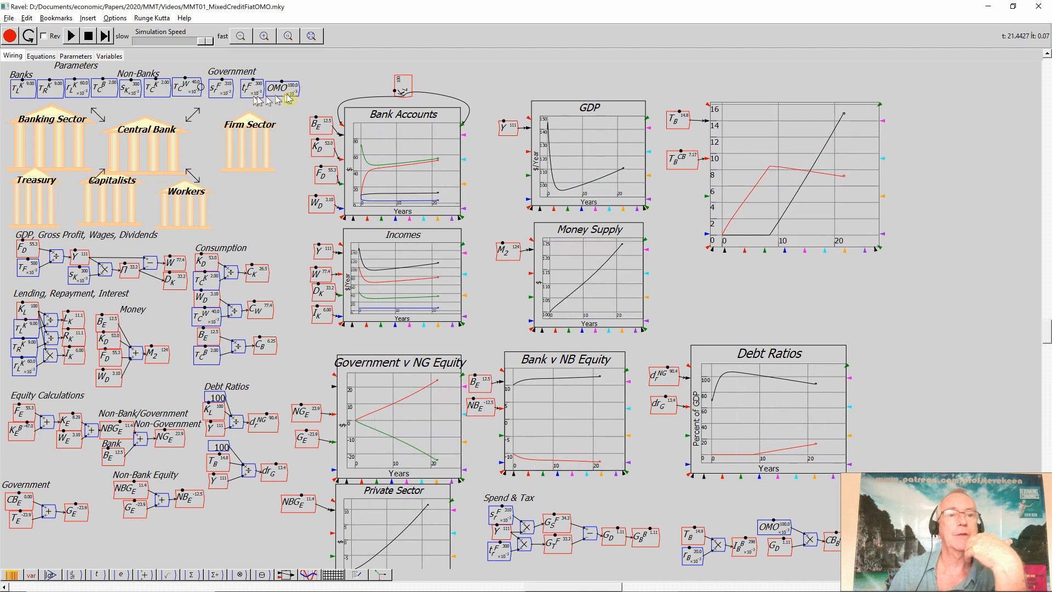
Step: Edit the OMO parameter to 0, then start a fresh simulation run
{"action": "right_click", "coordinate": [282, 87]}
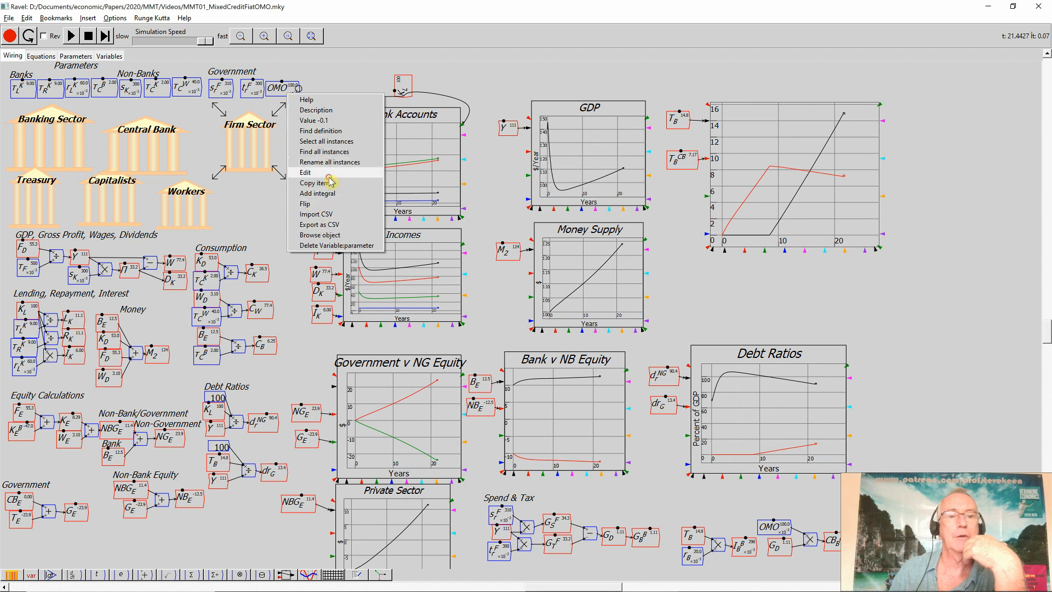
{"action": "left_click", "coordinate": [305, 173]}
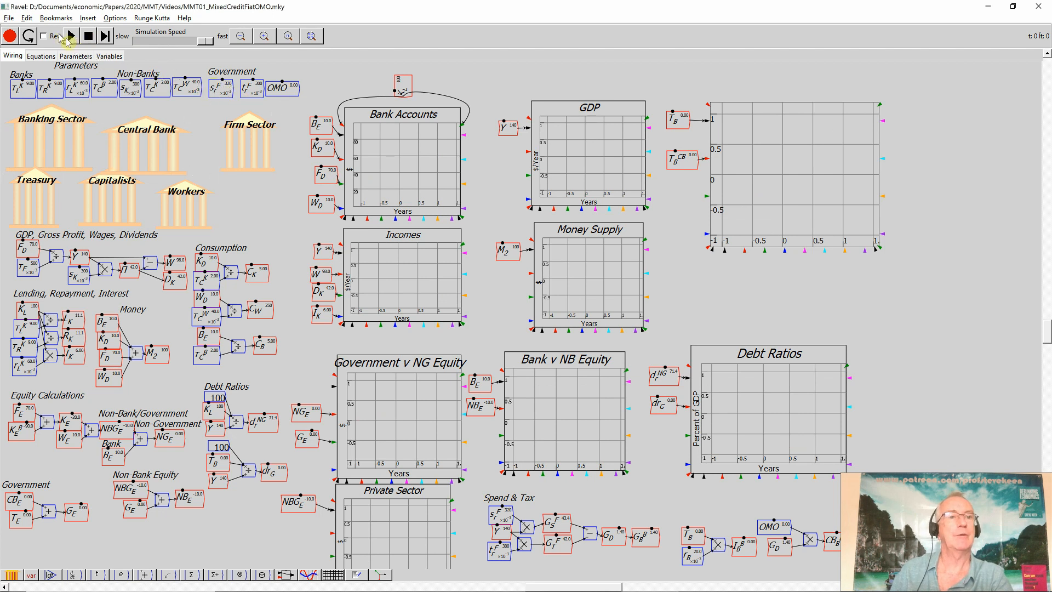
{"action": "left_click", "coordinate": [70, 35]}
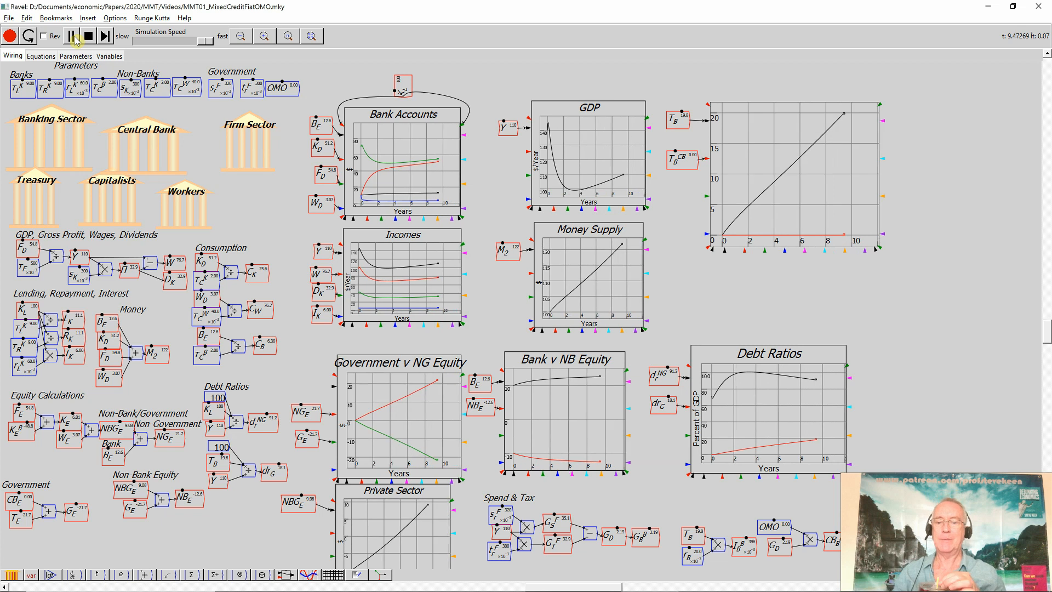
Step: Keep the zero-OMO simulation running and pause it at about 28 years
{"action": "left_click", "coordinate": [72, 36]}
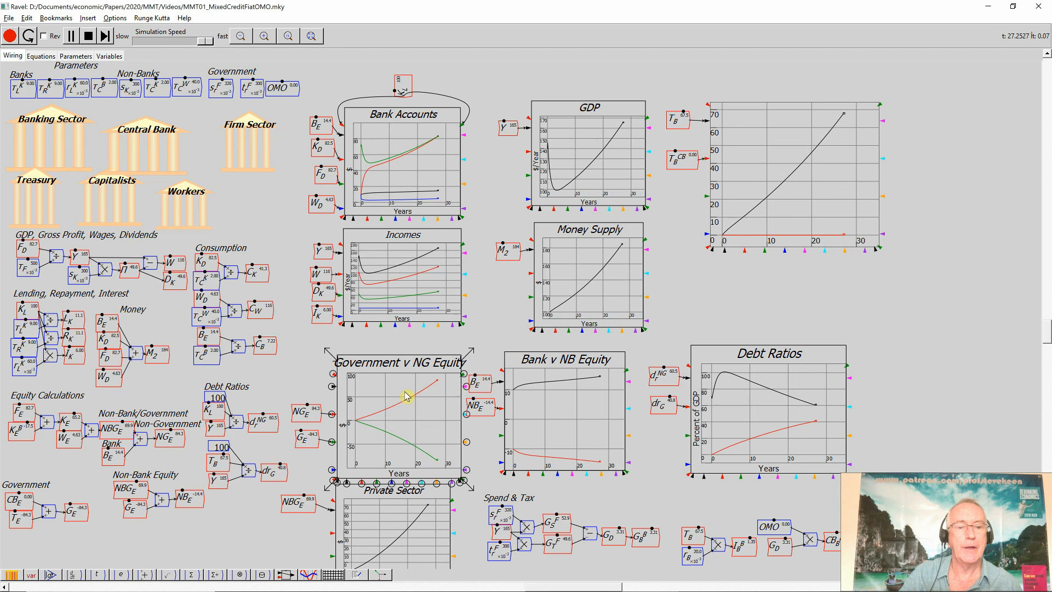
{"action": "left_click", "coordinate": [71, 35]}
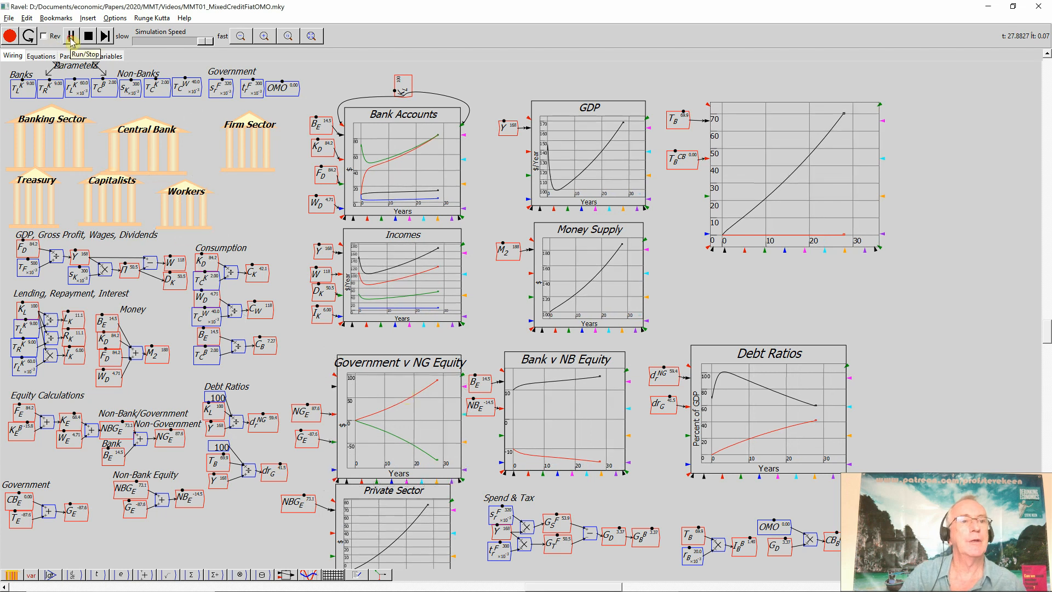
{"action": "left_click", "coordinate": [70, 36]}
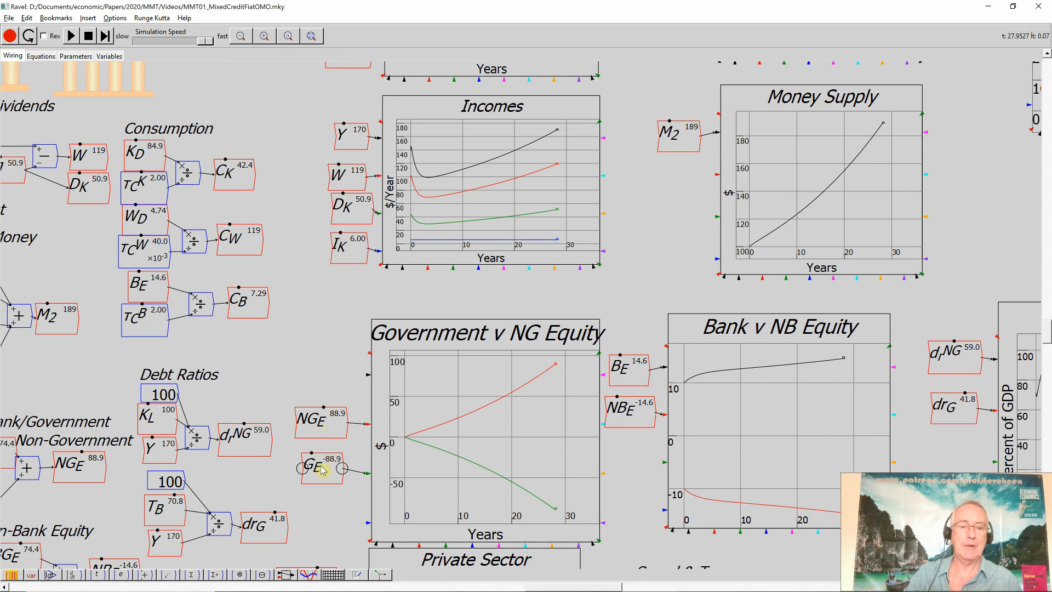
{"action": "mouse_move", "coordinate": [362, 467]}
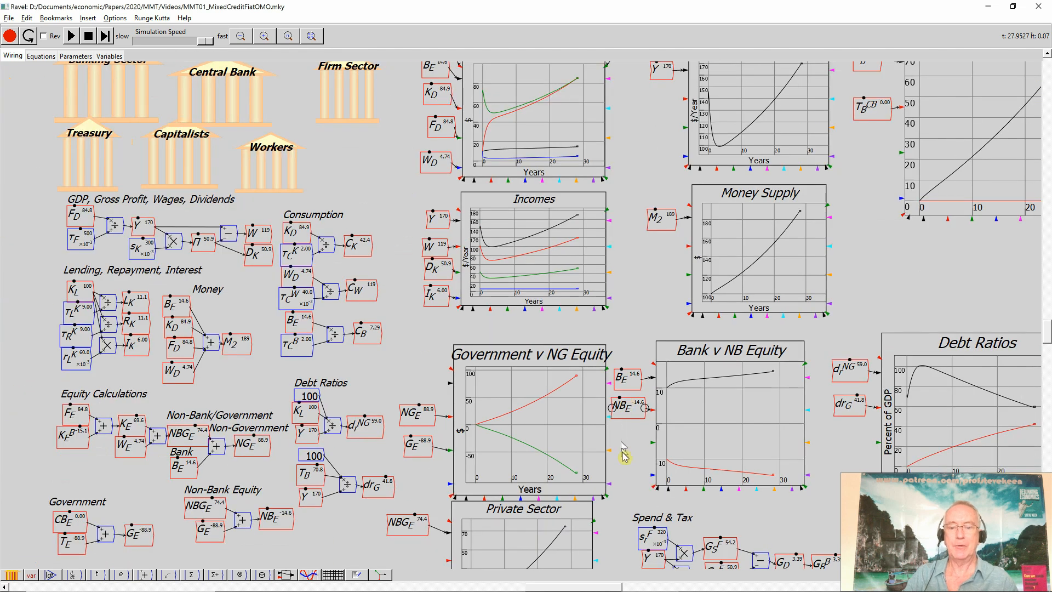
Step: Zoom in on the Private Sector plot, then fit the entire model diagram and its plots in the window
{"action": "scroll", "scroll_direction": "down", "scroll_amount": 3}
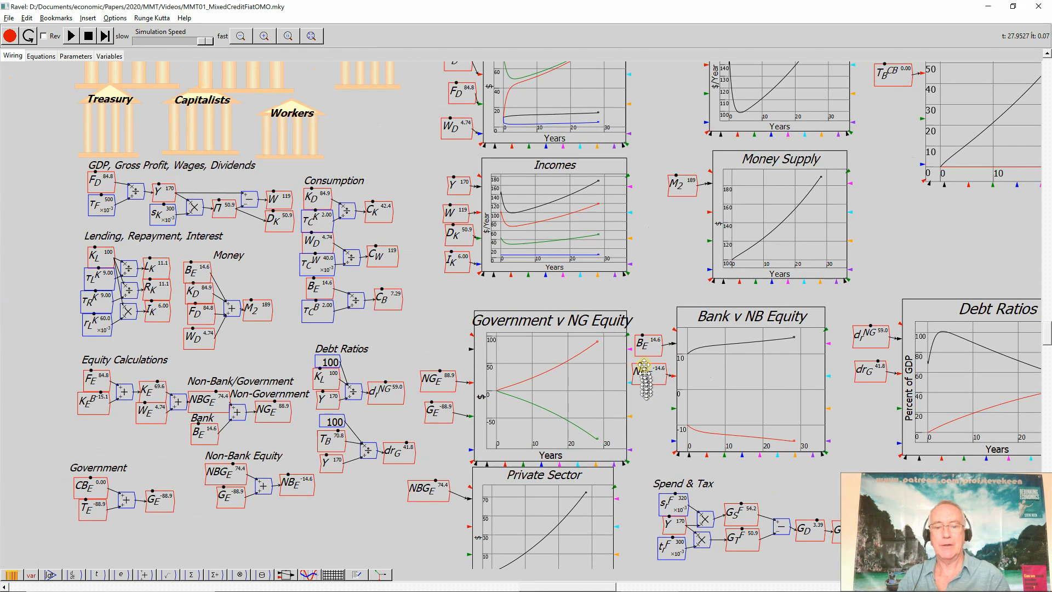
{"action": "scroll", "scroll_direction": "down", "scroll_amount": 3}
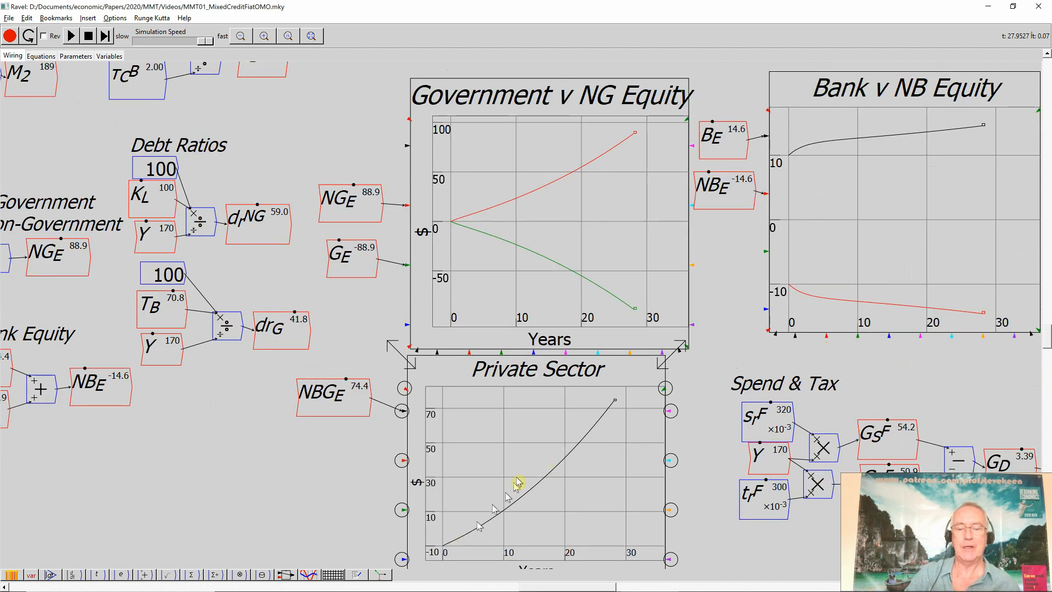
{"action": "mouse_move", "coordinate": [562, 438]}
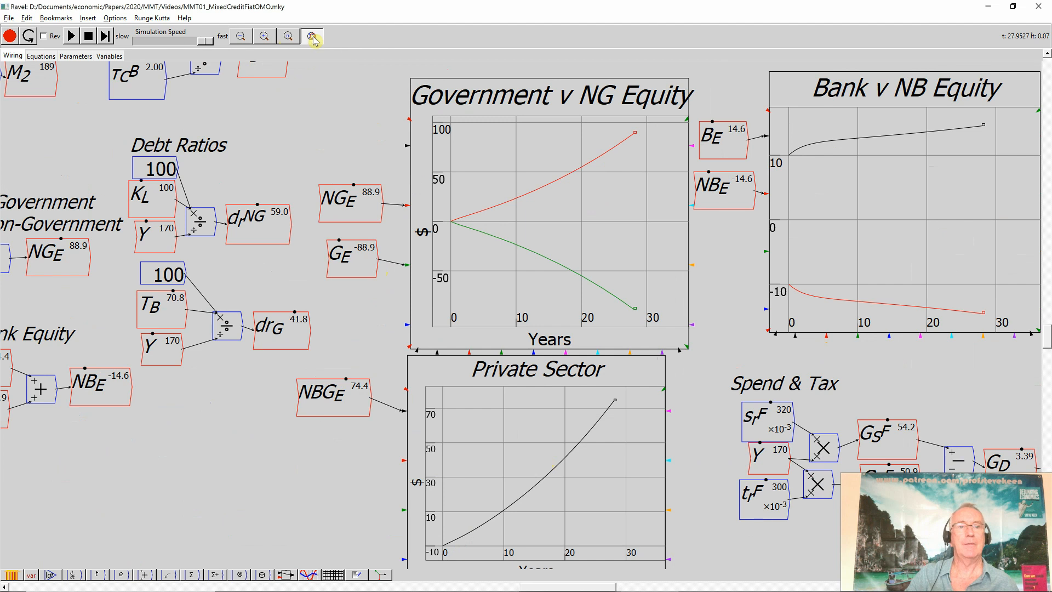
{"action": "left_click", "coordinate": [310, 36]}
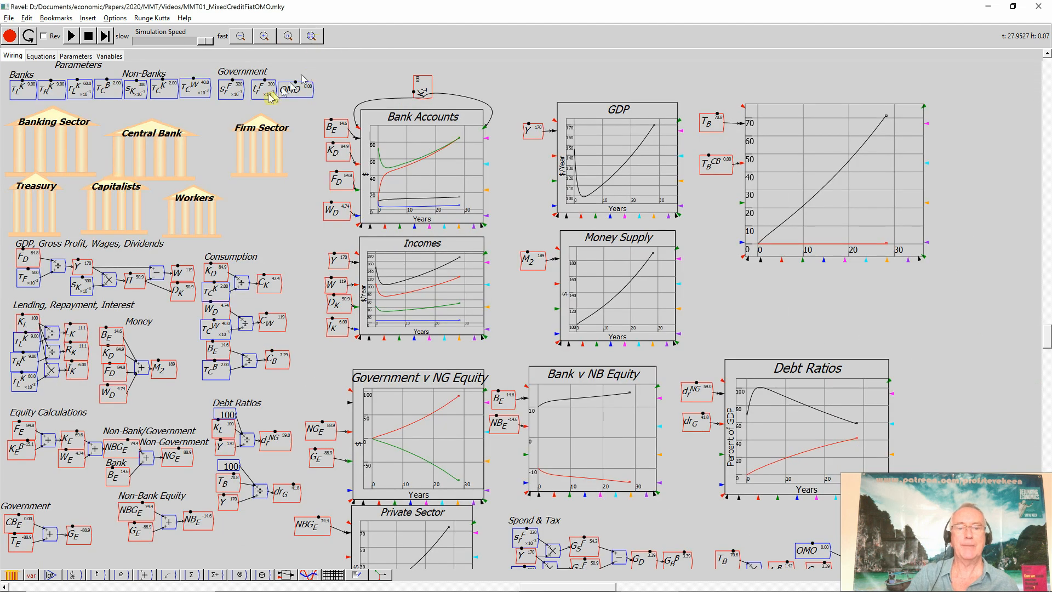